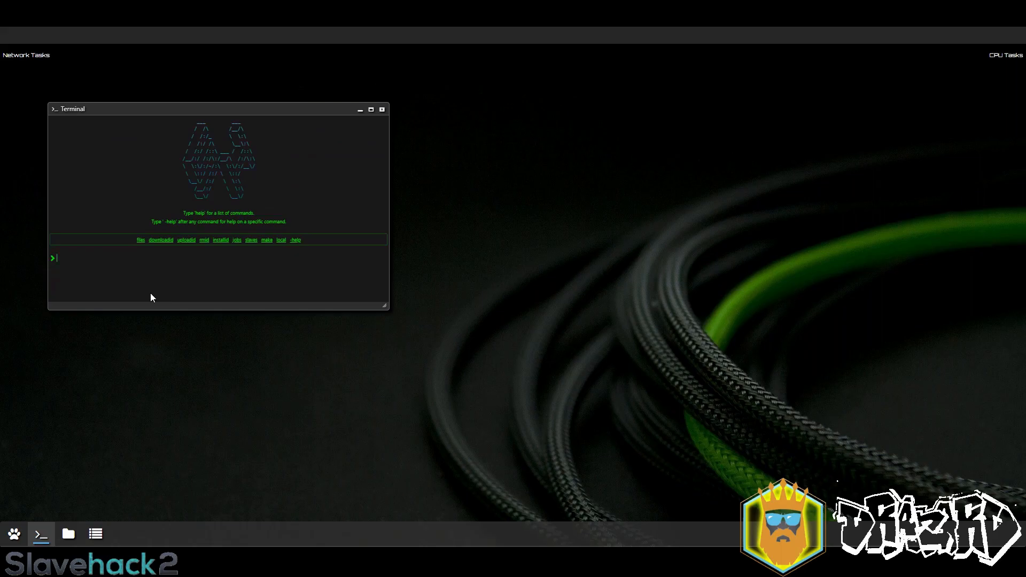
Step: Show the make command's help listing malware types cloud, miner, spyware, ddos and ransomware
text(make -)
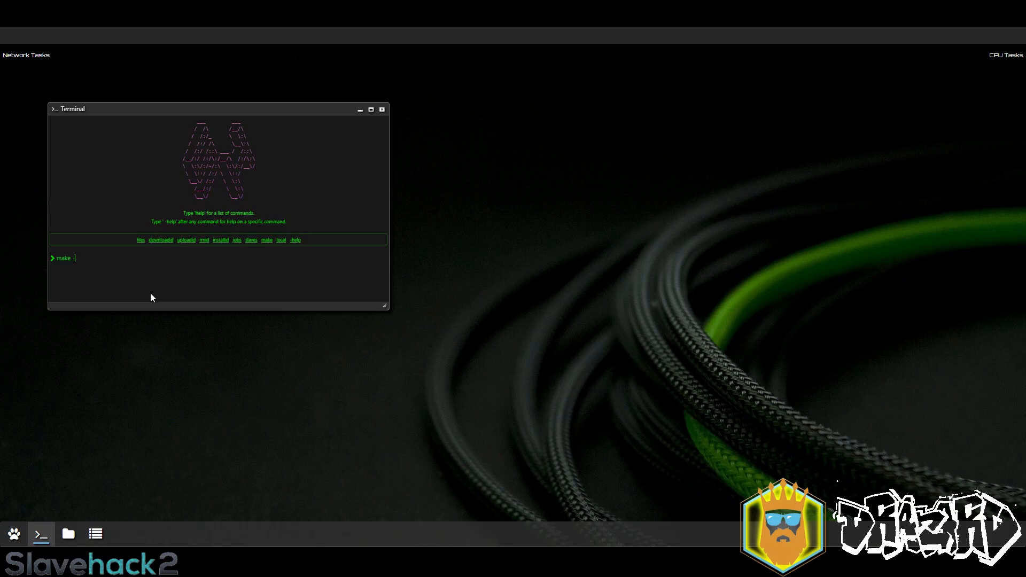
key(Return)
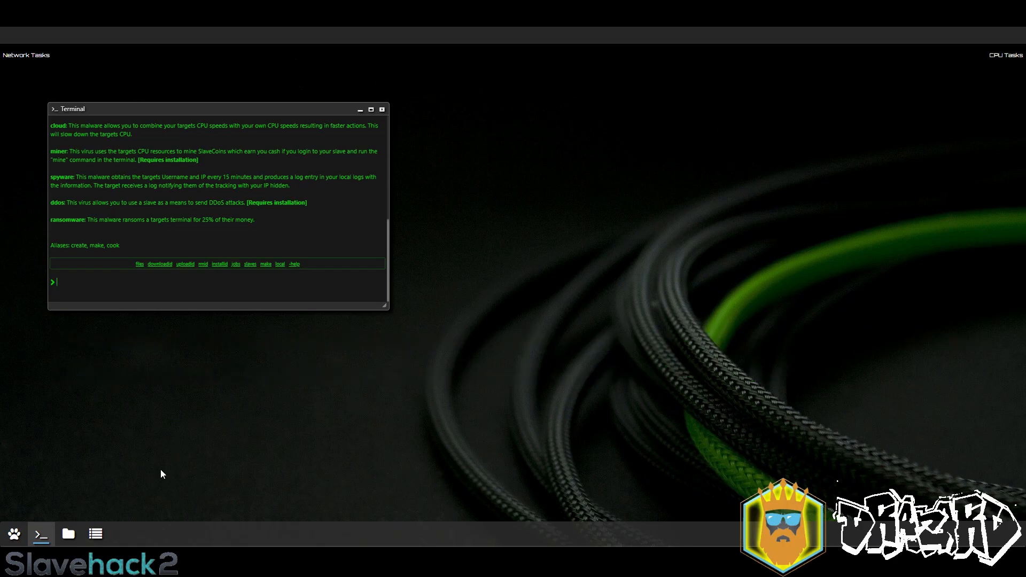
Step: With the local file browser visible, run 'make cloud MyCloud' to create the MyCloud virus
click(67, 535)
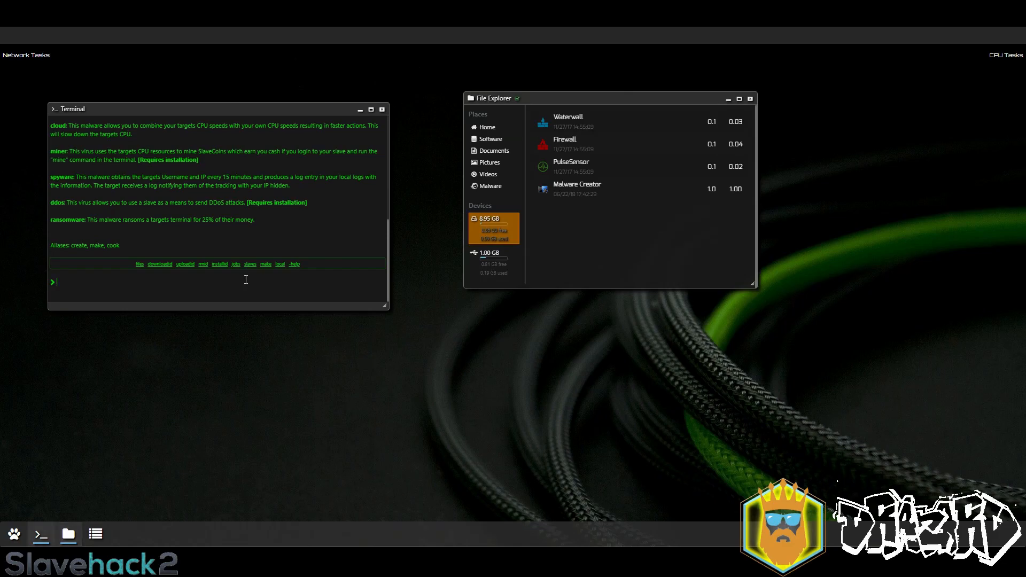
text(make)
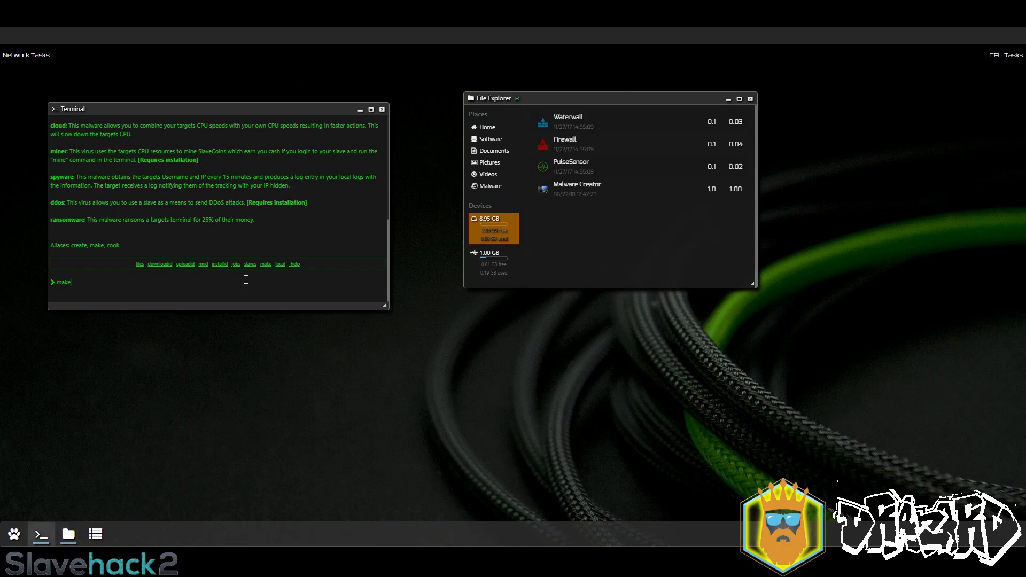
text(cloud)
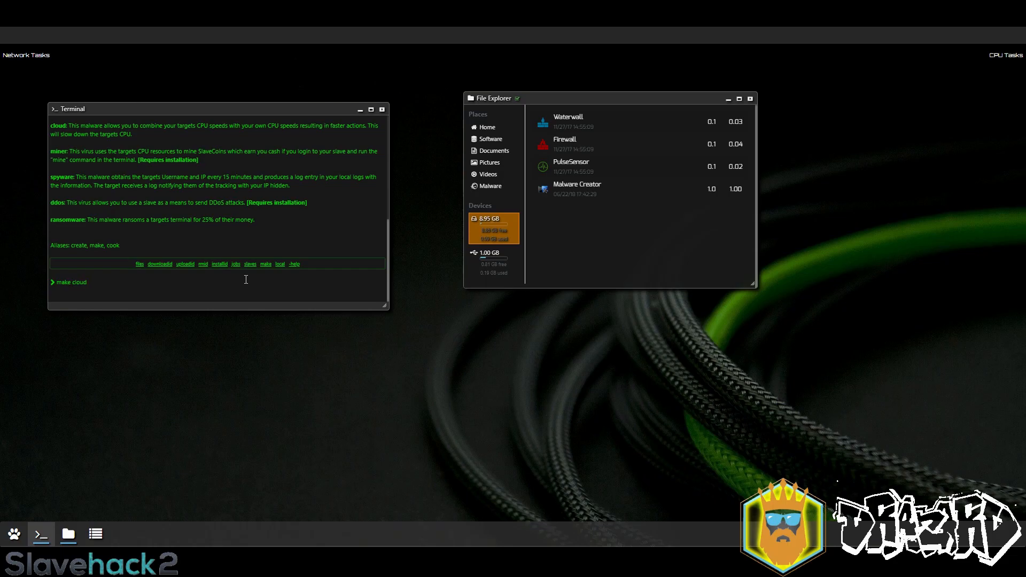
text(MyCloud)
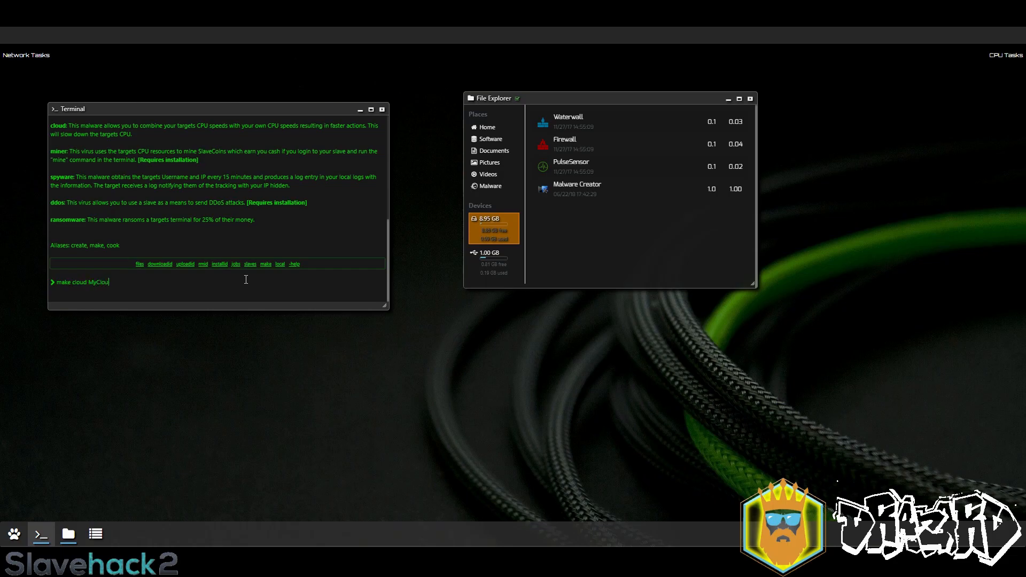
key(Return)
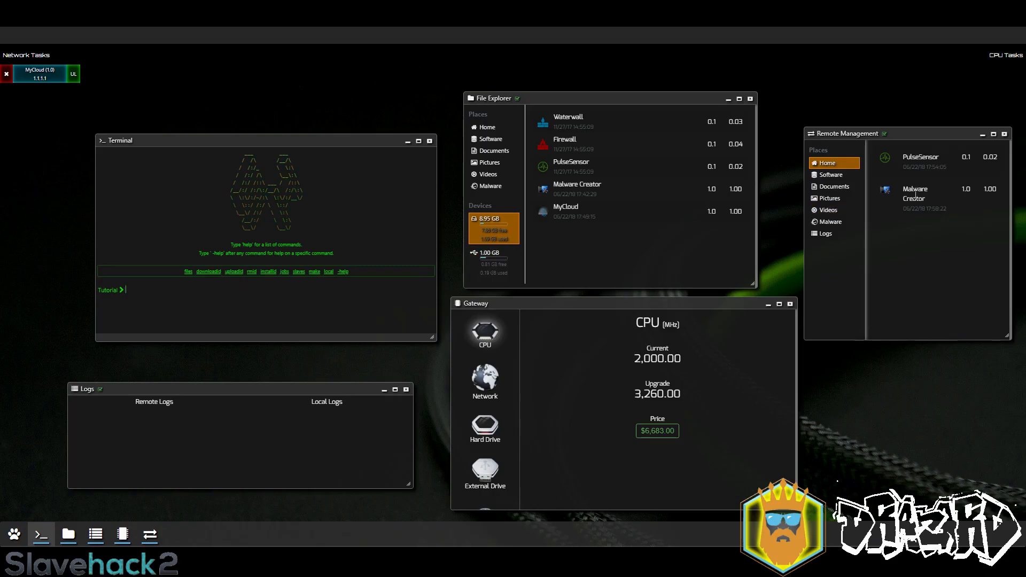
Step: Run 'rm mal' to begin removing Malware Creator from the target at 1.1.1.1
click(914, 193)
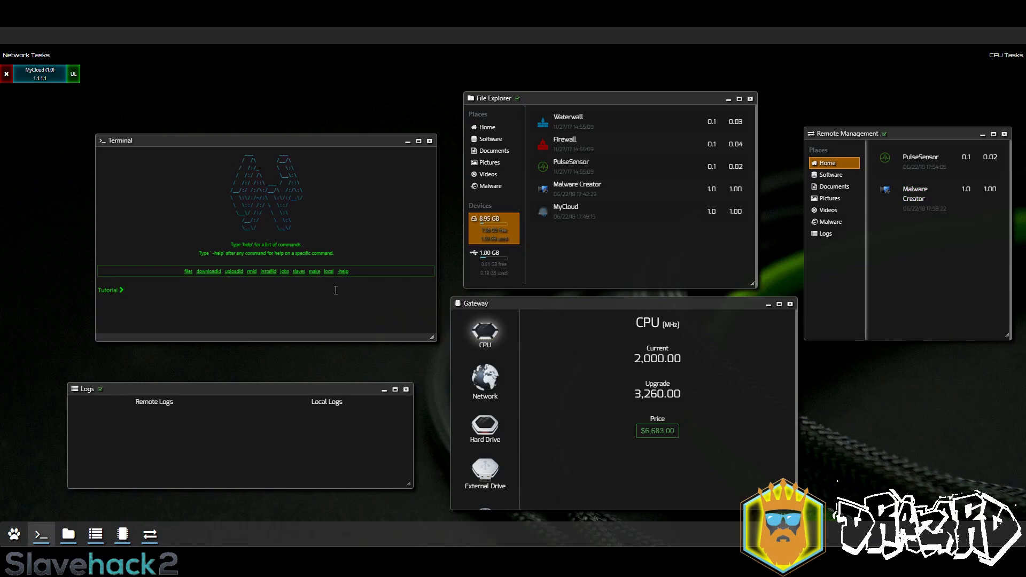
text(rm mal)
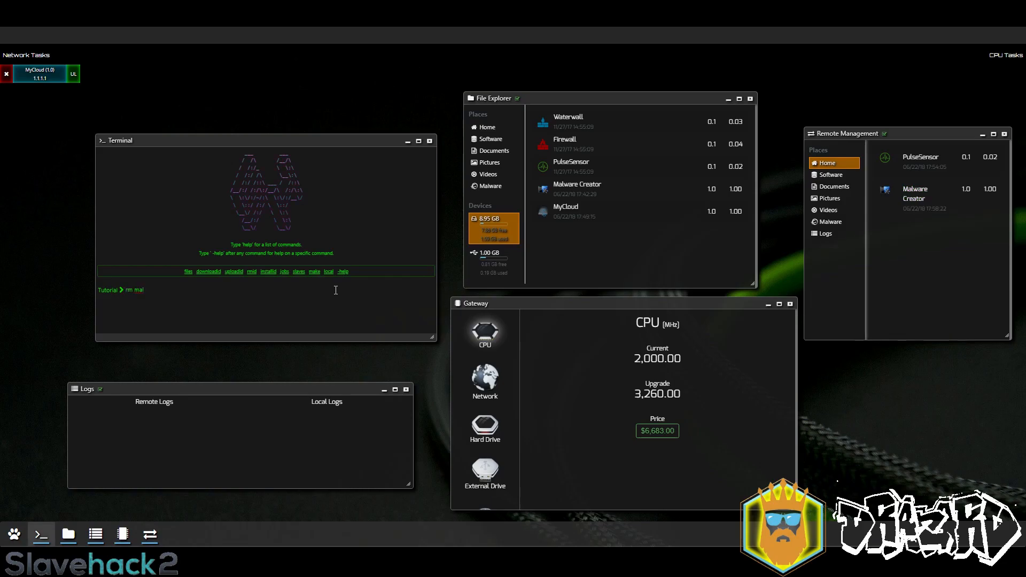
key(Return)
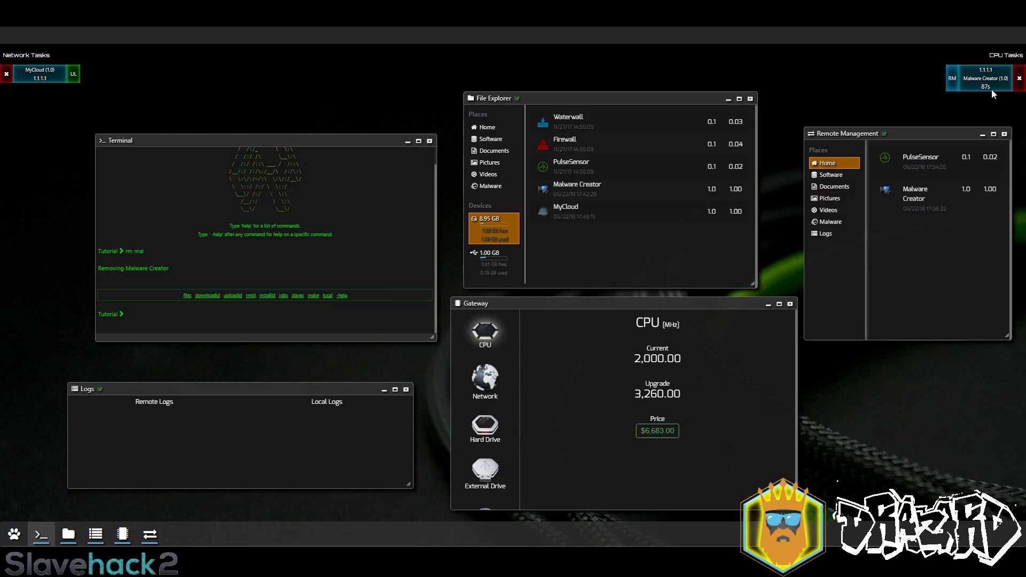
click(1018, 77)
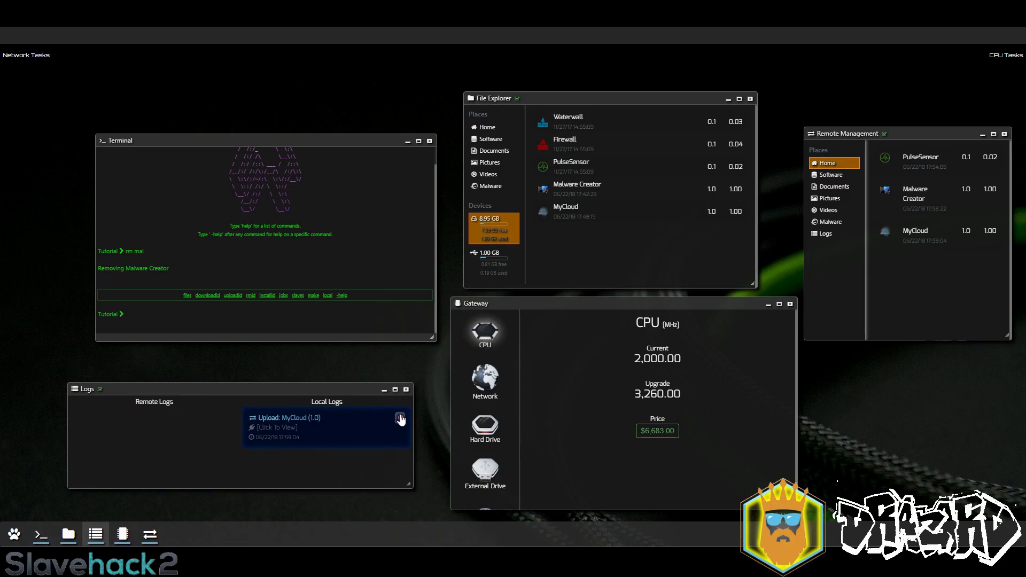
Step: Clear the MyCloud upload log entry and rerun 'rm mal' for a faster removal
click(400, 419)
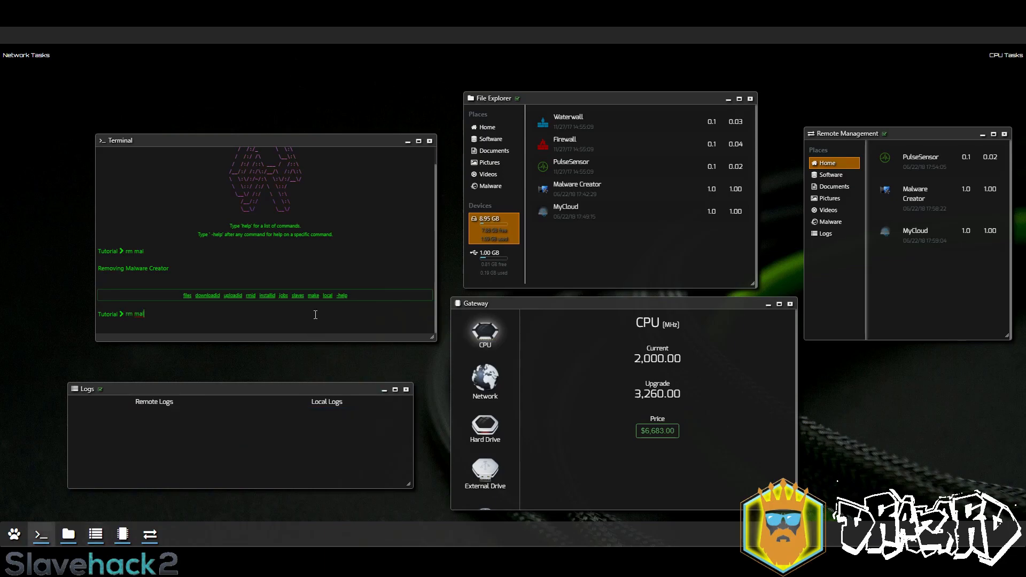
key(Return)
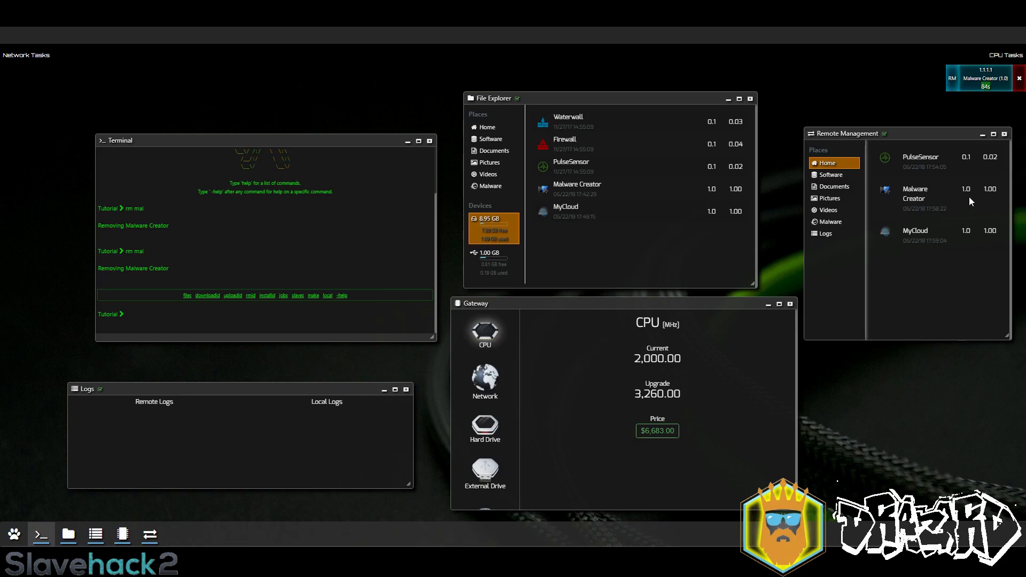
mouse_move(903, 289)
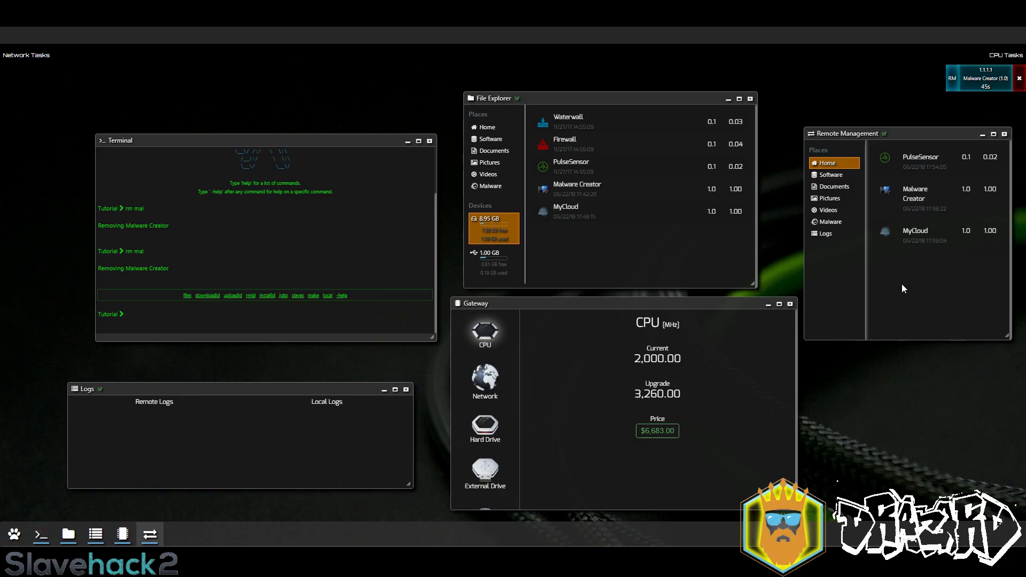
mouse_move(903, 234)
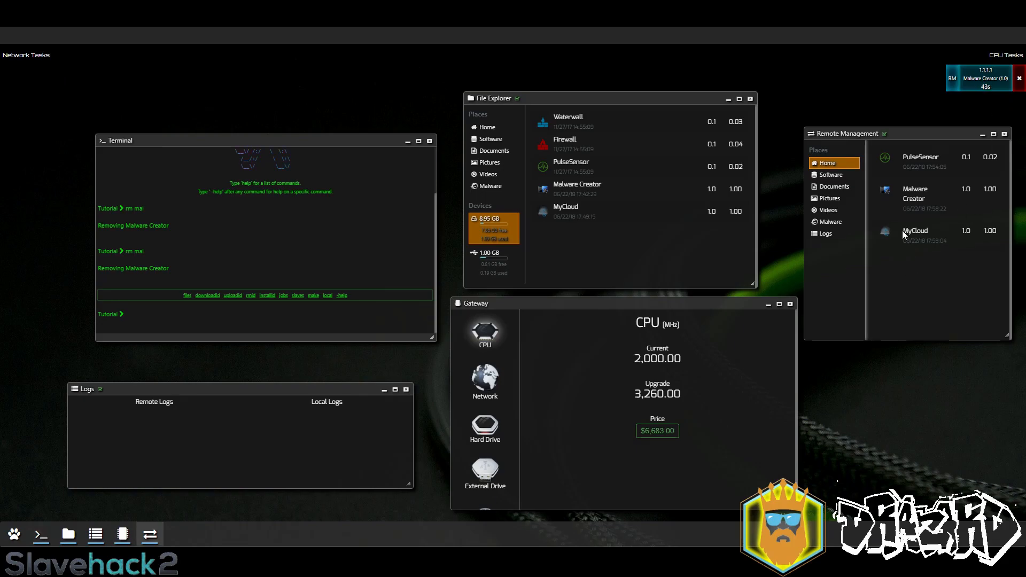
Step: Let the Malware Creator removal count down until only PulseSensor remains on the target
click(915, 231)
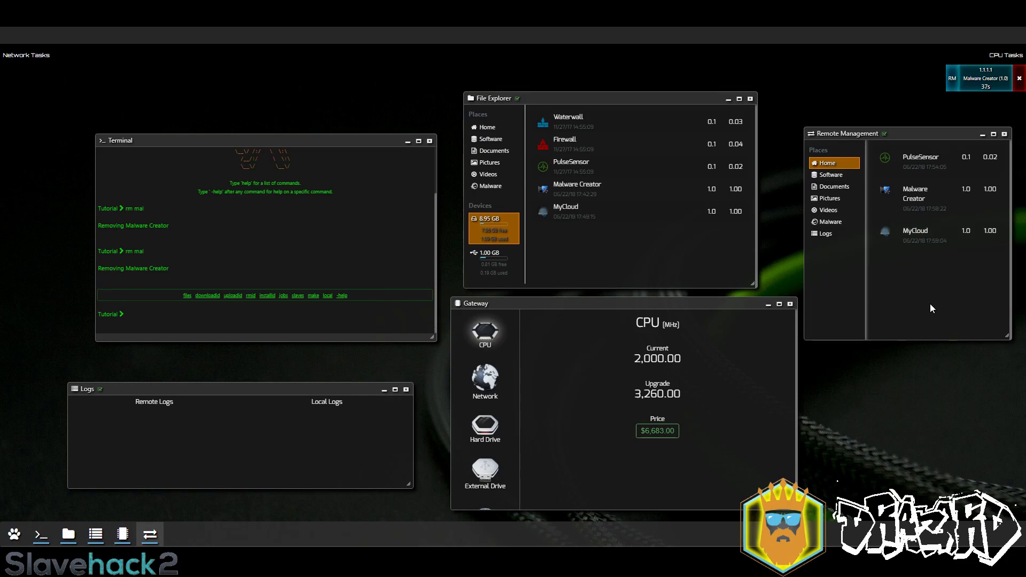
mouse_move(917, 298)
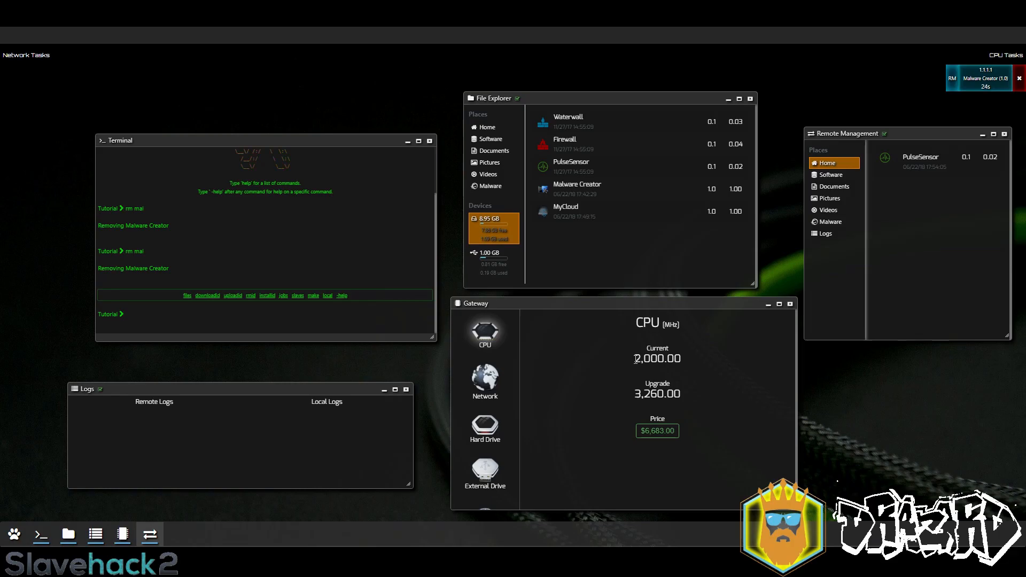
double_click(656, 359)
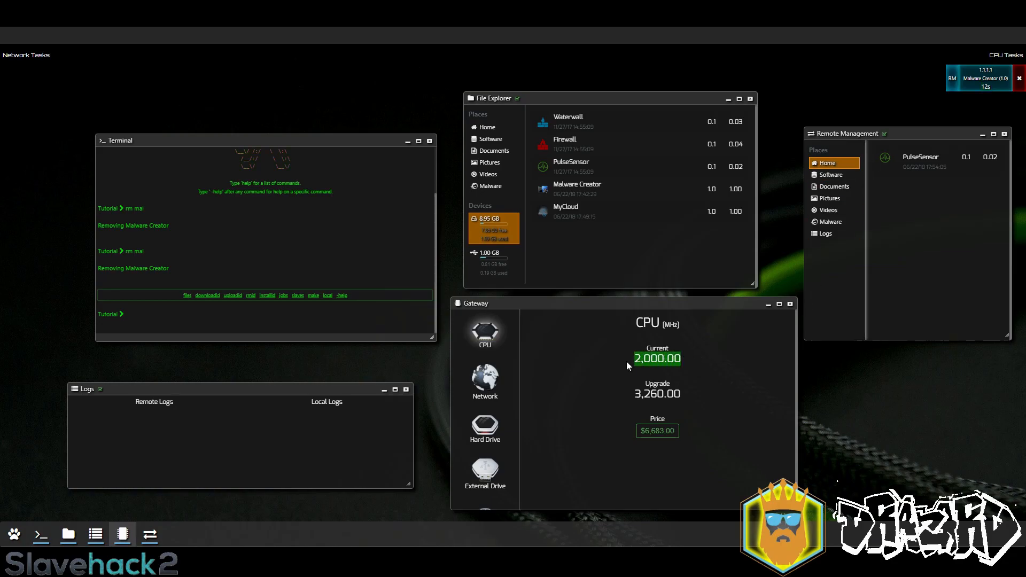
mouse_move(838, 302)
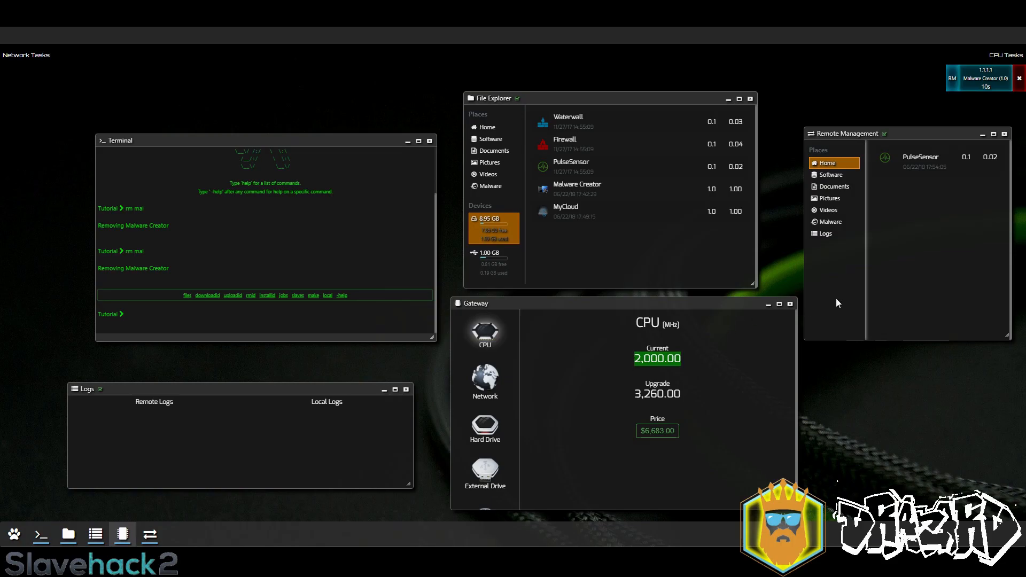
mouse_move(910, 271)
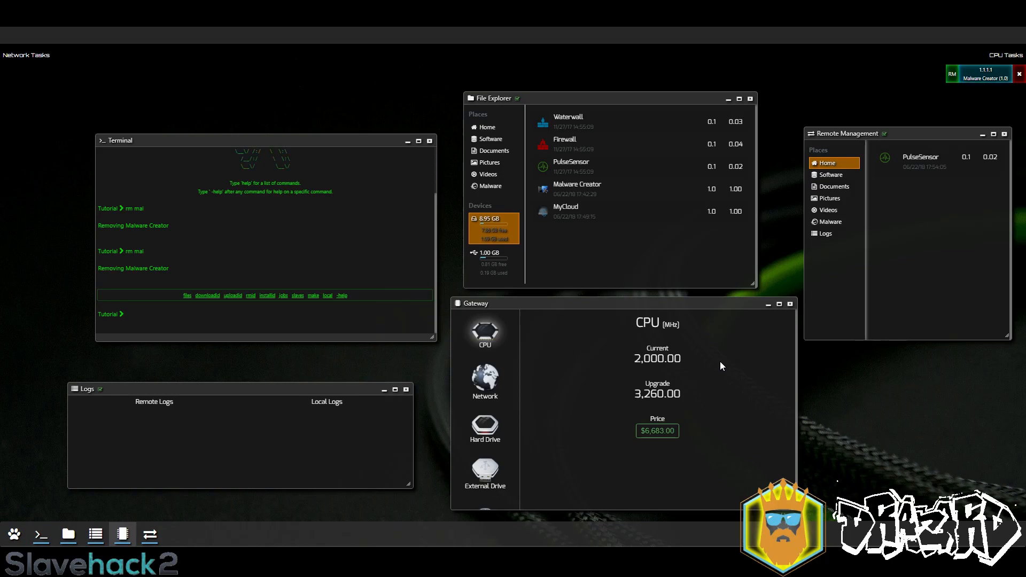
mouse_move(962, 59)
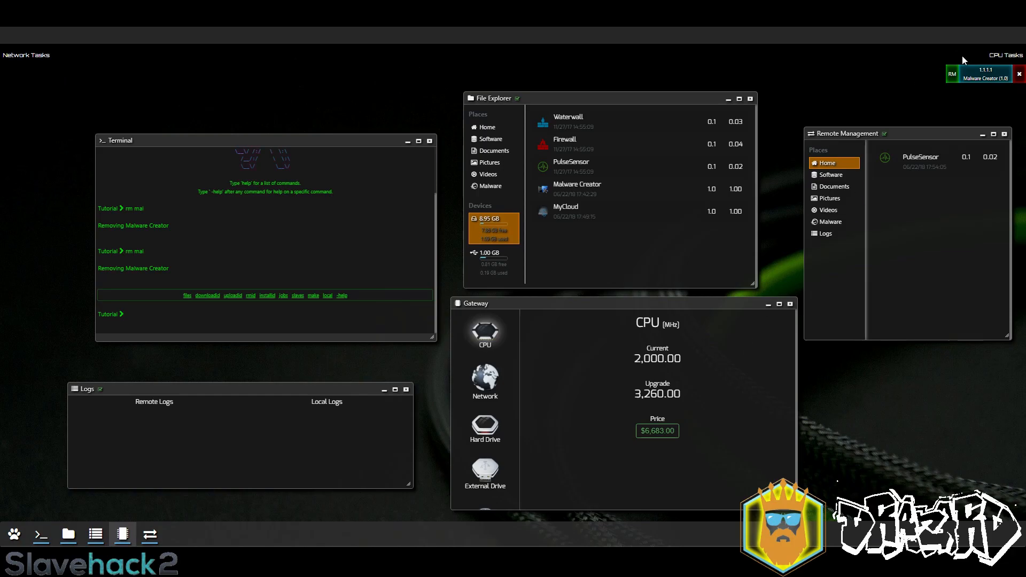